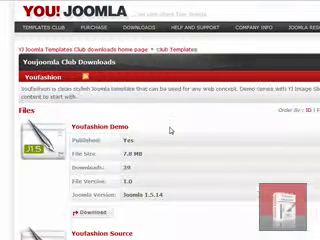
{"action": "scroll", "scroll_direction": "down", "scroll_amount": 3}
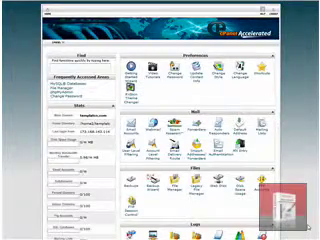
{"action": "scroll", "scroll_direction": "down", "scroll_amount": 3}
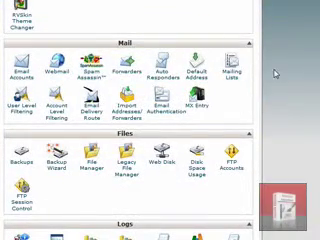
{"action": "scroll", "scroll_direction": "down", "scroll_amount": 3}
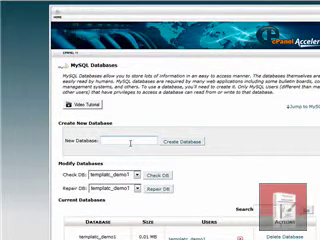
{"action": "type", "text": "demo"}
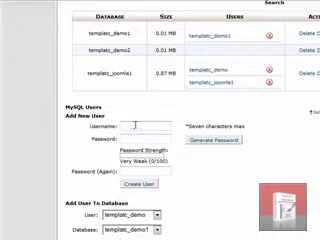
{"action": "type", "text": "demo3"}
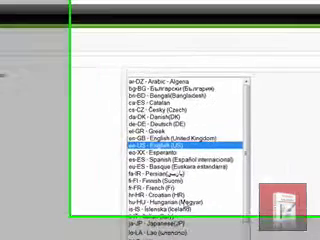
{"action": "scroll", "scroll_direction": "down", "scroll_amount": 3}
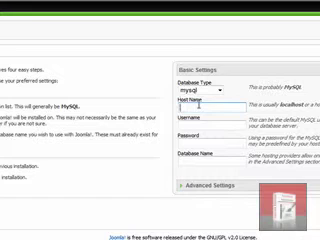
{"action": "type", "text": "localhost"}
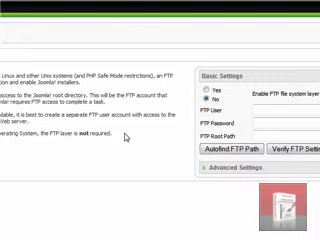
{"action": "scroll", "scroll_direction": "down", "scroll_amount": 3}
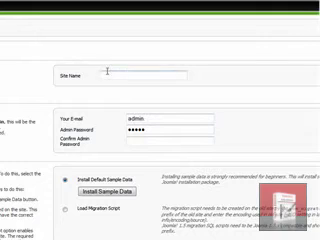
{"action": "type", "text": "Your Site Name"}
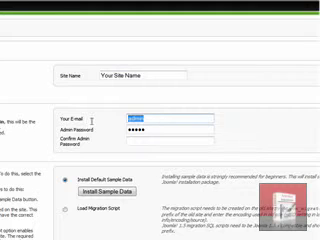
{"action": "type", "text": "you@"}
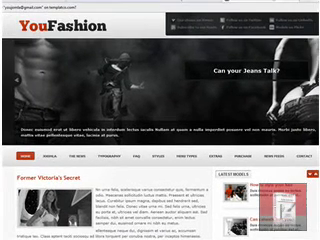
{"action": "scroll", "scroll_direction": "down", "scroll_amount": 3}
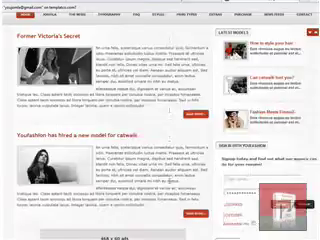